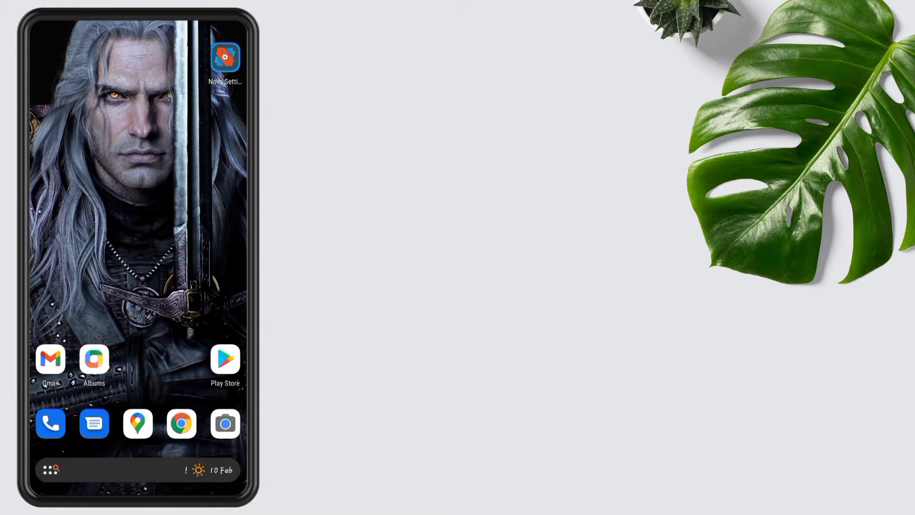
Restore the NARUTO .novabackup from Backup & restore, confirming the overwrite of the current layout
left_click(224, 58)
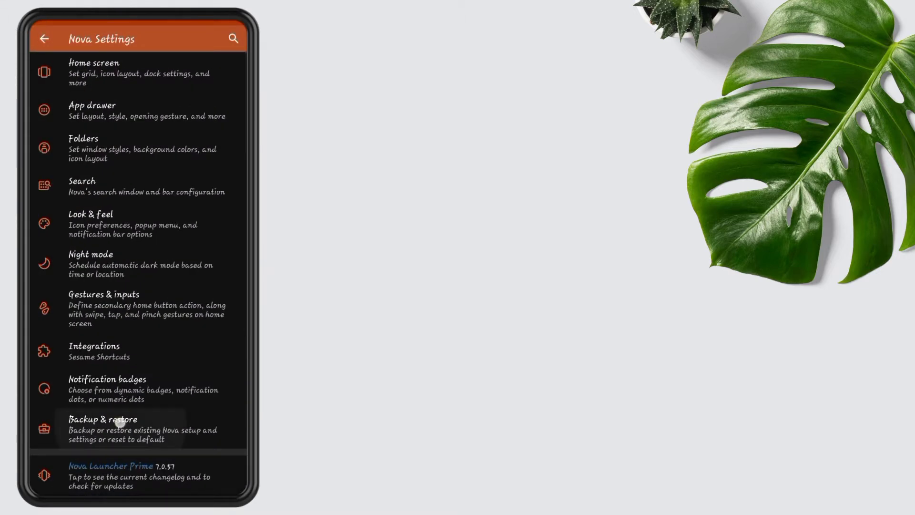
left_click(103, 428)
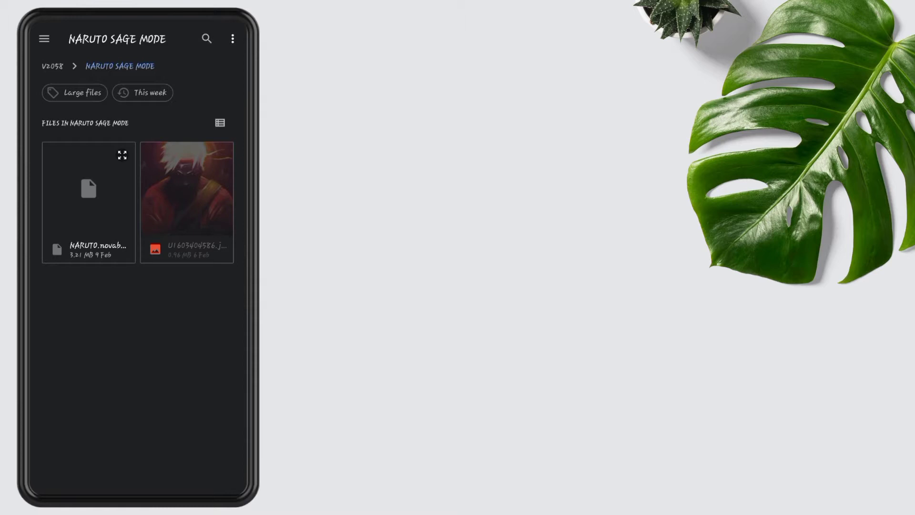
left_click(101, 230)
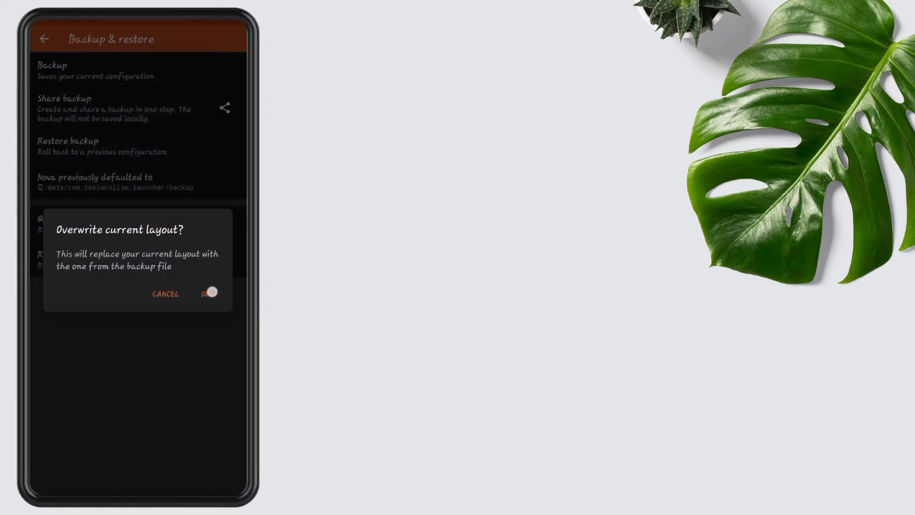
left_click(209, 294)
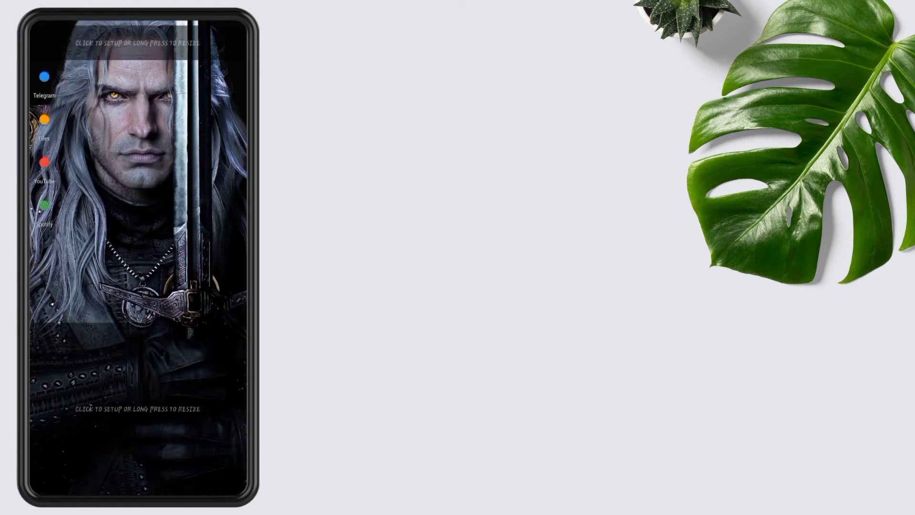
Set the image from the NARUTO SAGE MODE folder as the home screen wallpaper
left_click(137, 233)
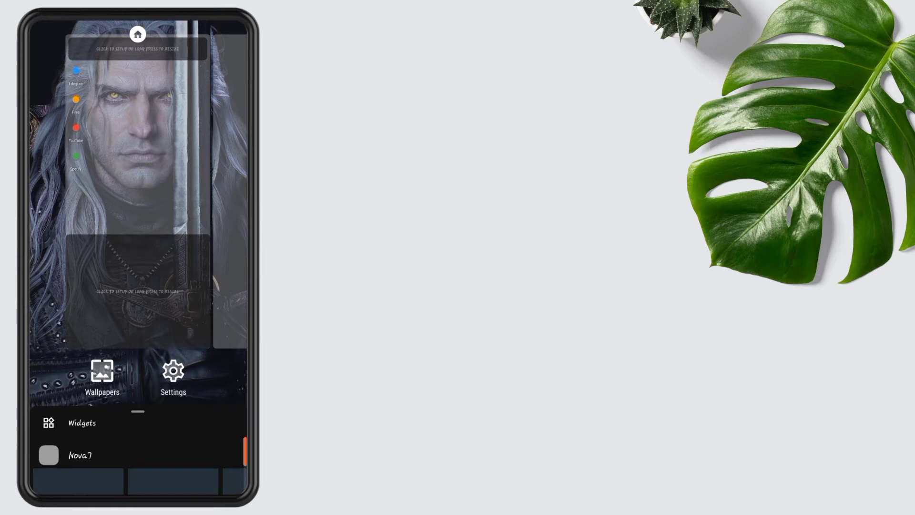
left_click(102, 378)
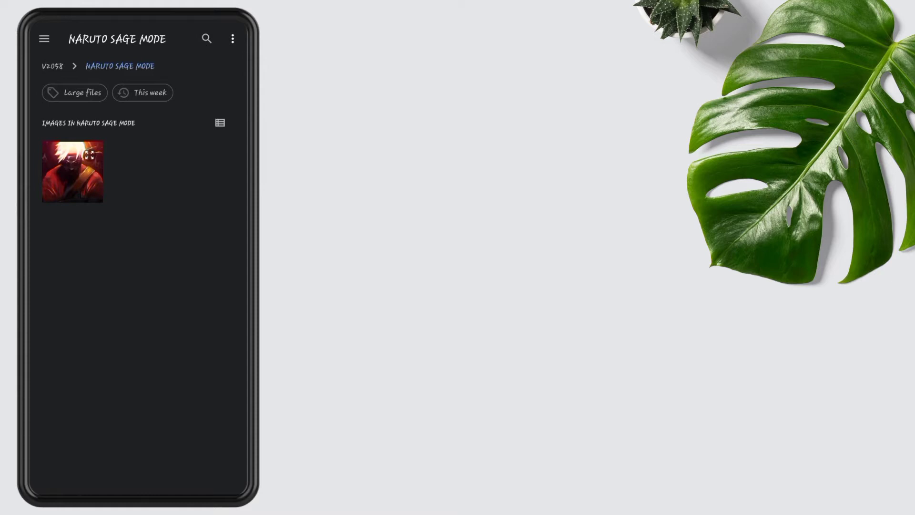
left_click(71, 171)
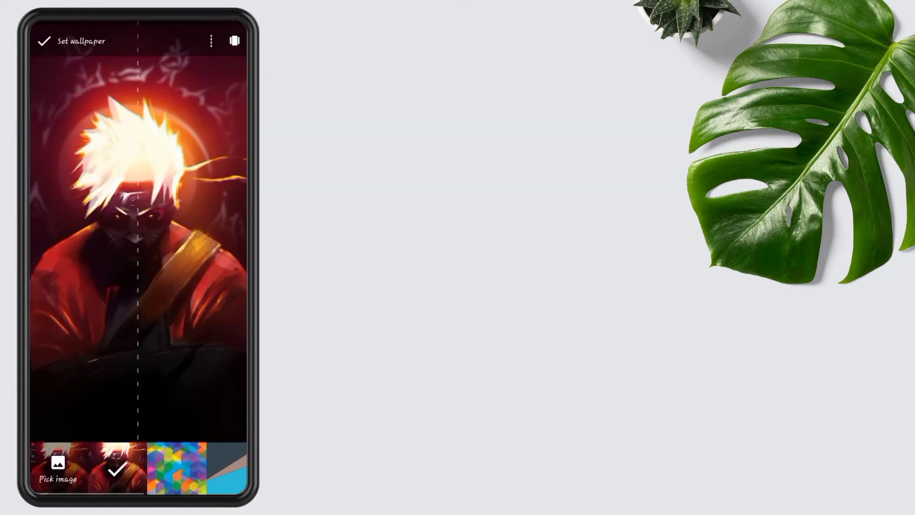
left_click(44, 41)
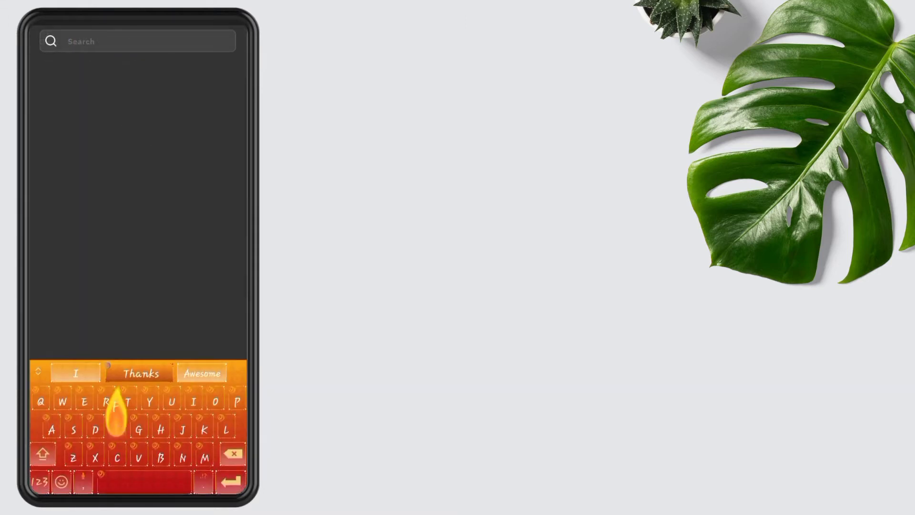
Search presets for F52, load the date widget preset and confirm the formula value 115
type("F52")
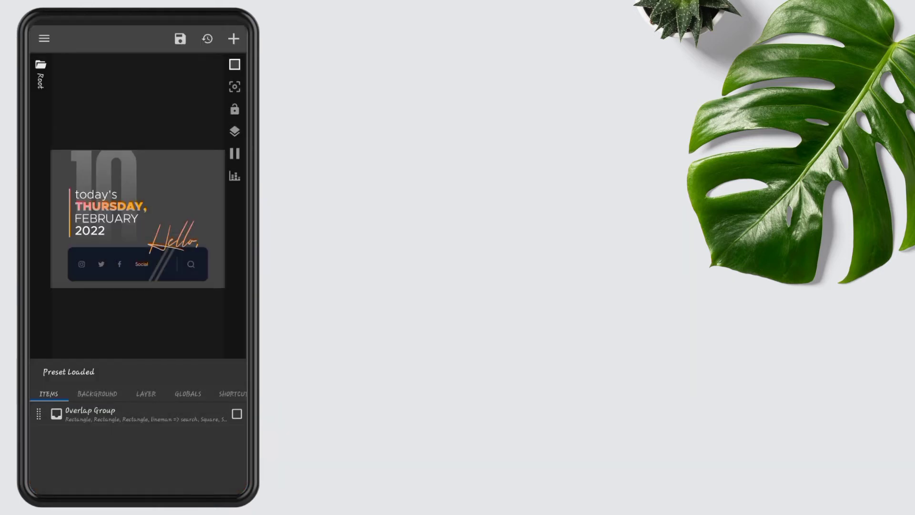
left_click(137, 393)
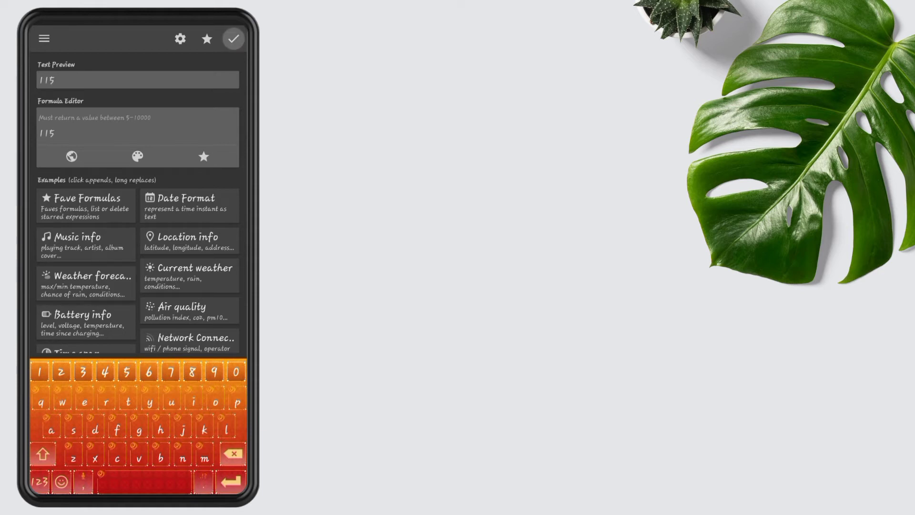
left_click(232, 39)
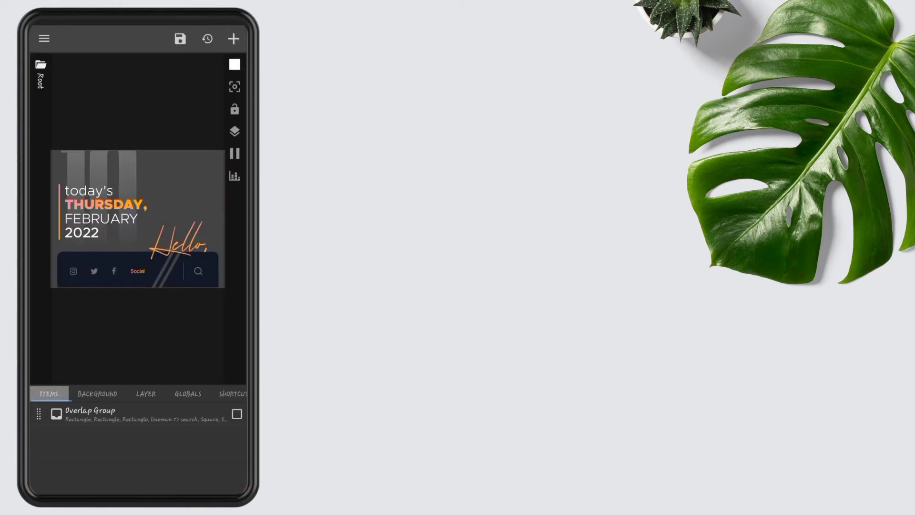
Drill through the Overlap Groups into the Stack Group holding the date text lines
left_click(91, 414)
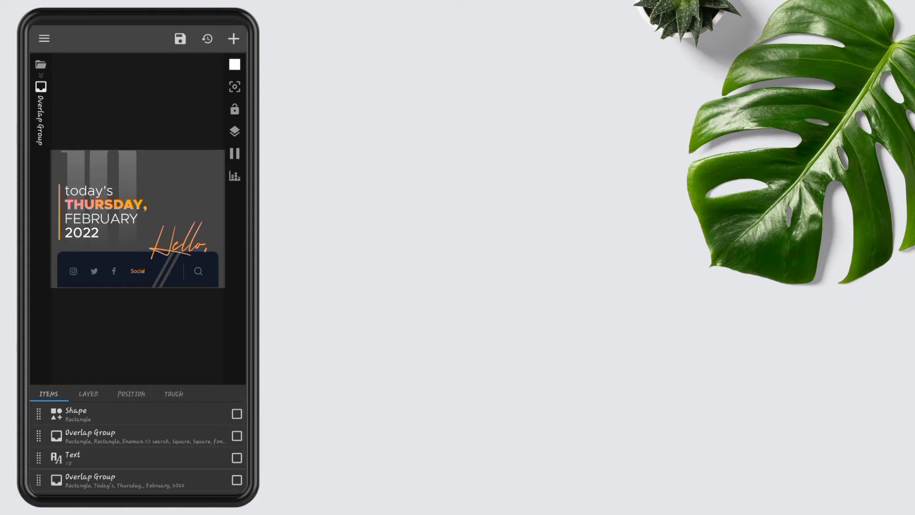
left_click(238, 457)
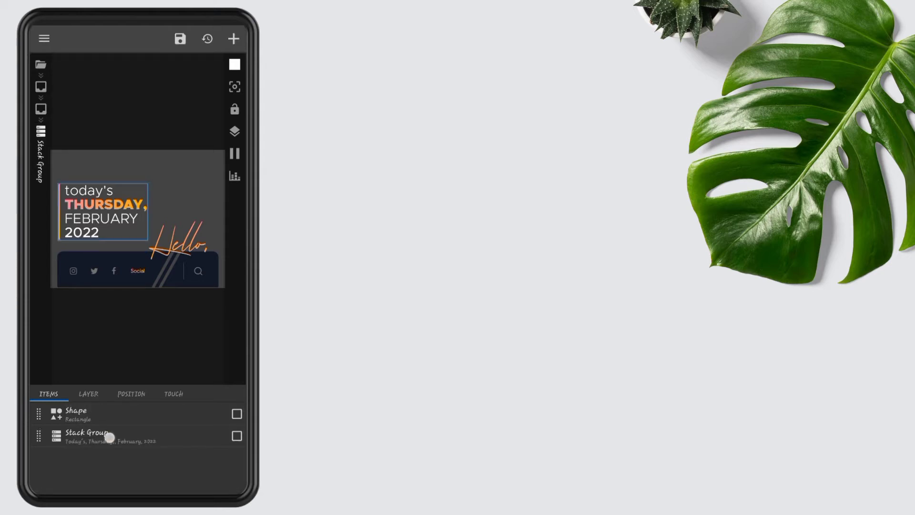
left_click(87, 435)
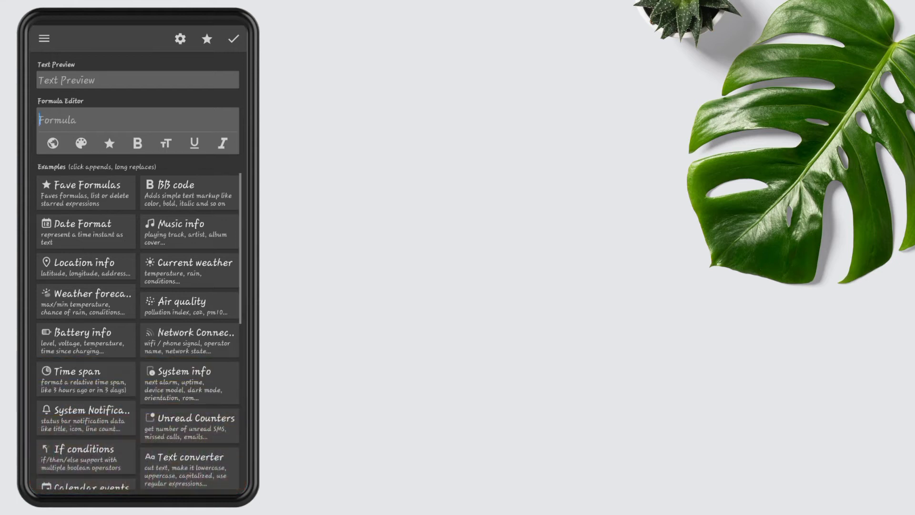
Use the ordinal-day formula with Numbers To Words and Capitalize filters so the line reads Tenth
left_click(84, 230)
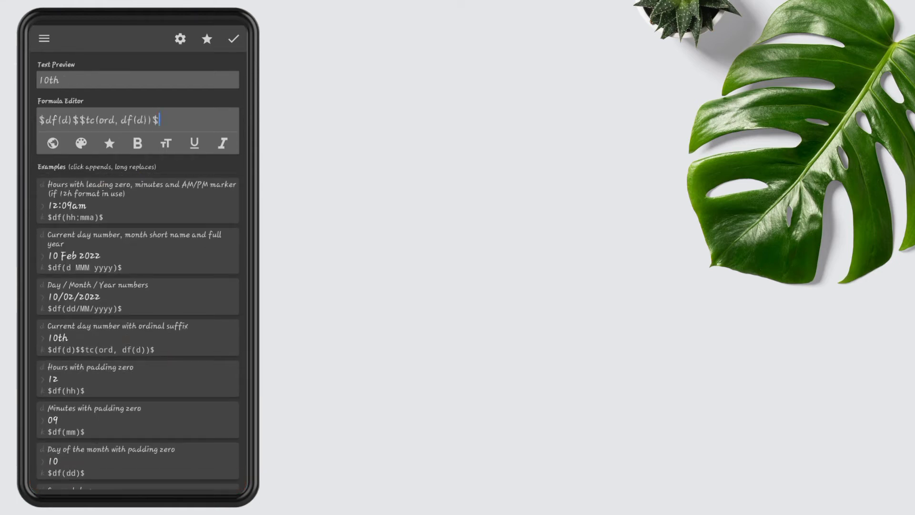
left_click(233, 38)
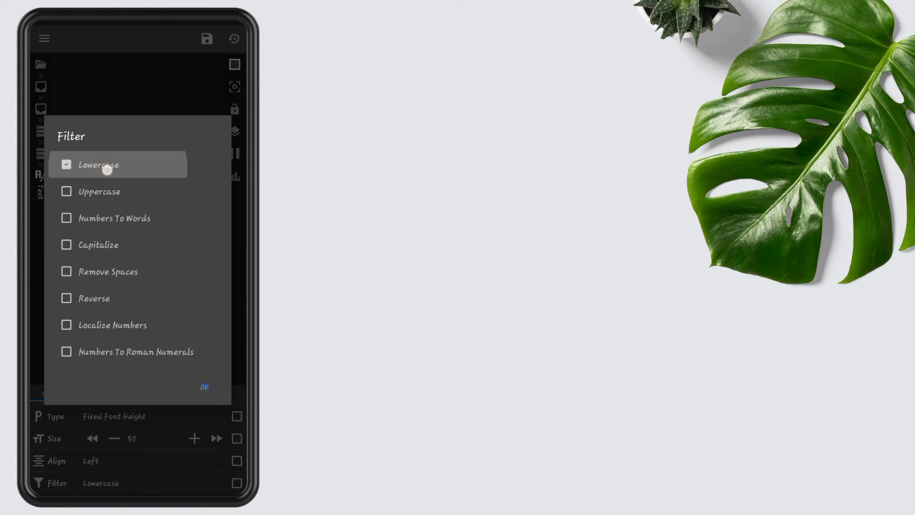
left_click(65, 165)
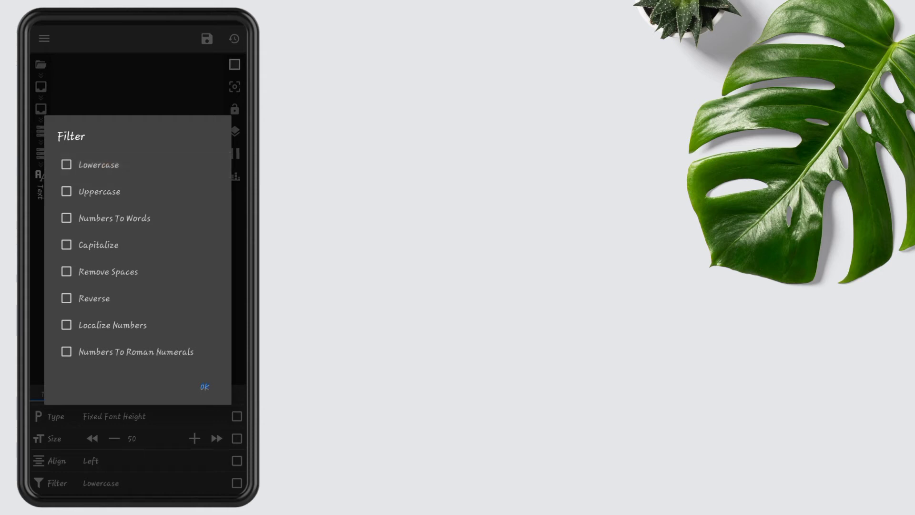
left_click(65, 218)
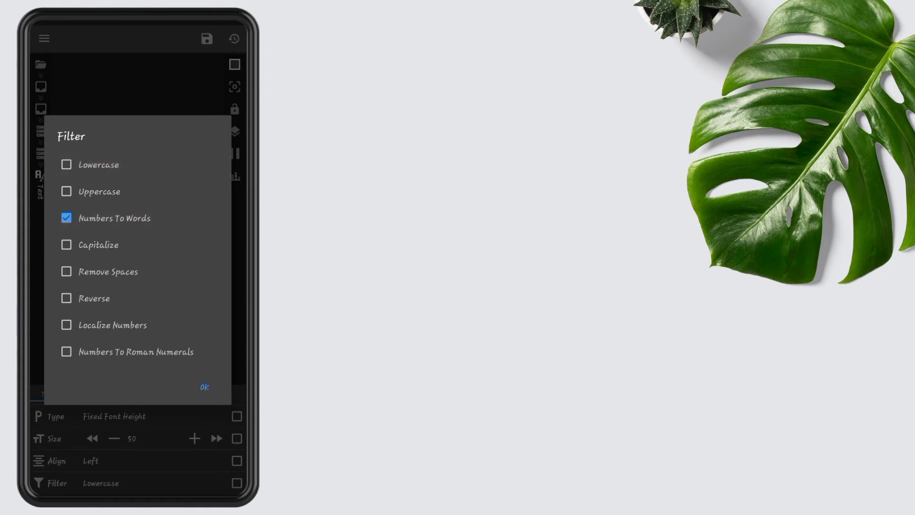
left_click(66, 245)
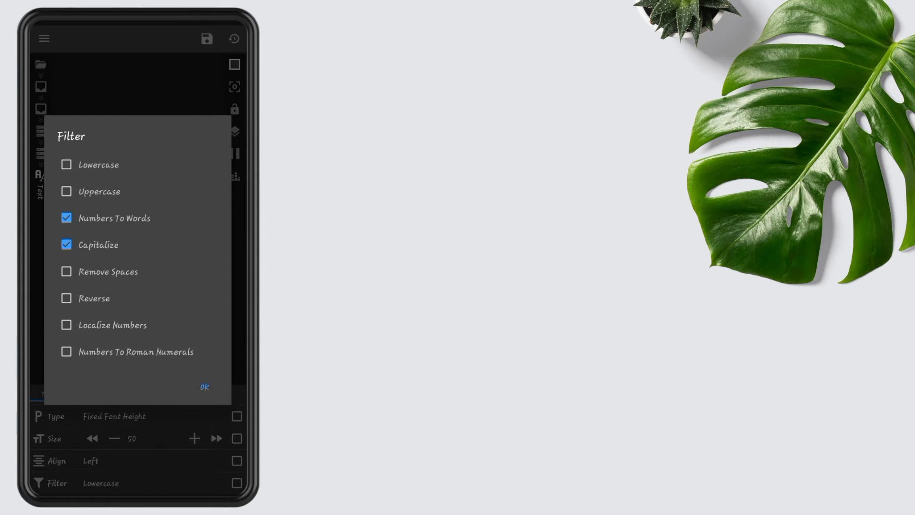
left_click(204, 387)
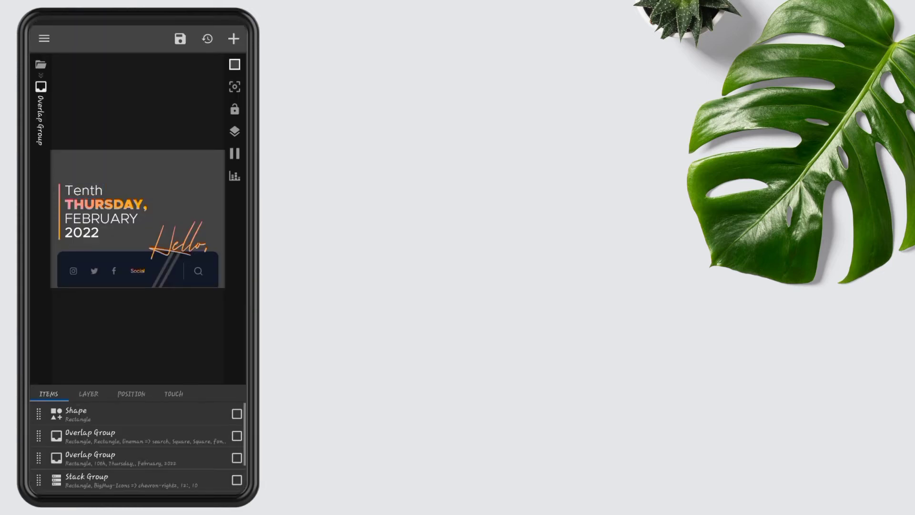
Shift the date group upward by a vertical offset of 80
left_click(130, 393)
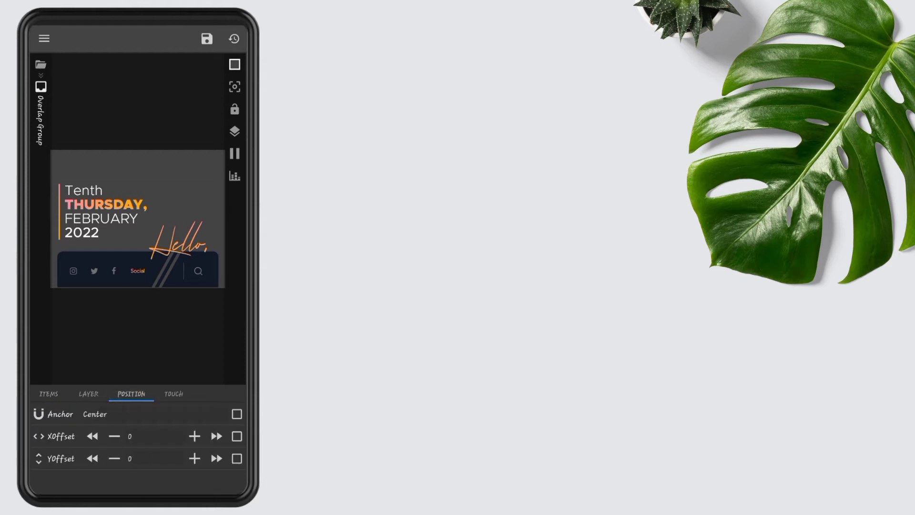
left_click(130, 458)
type("-8")
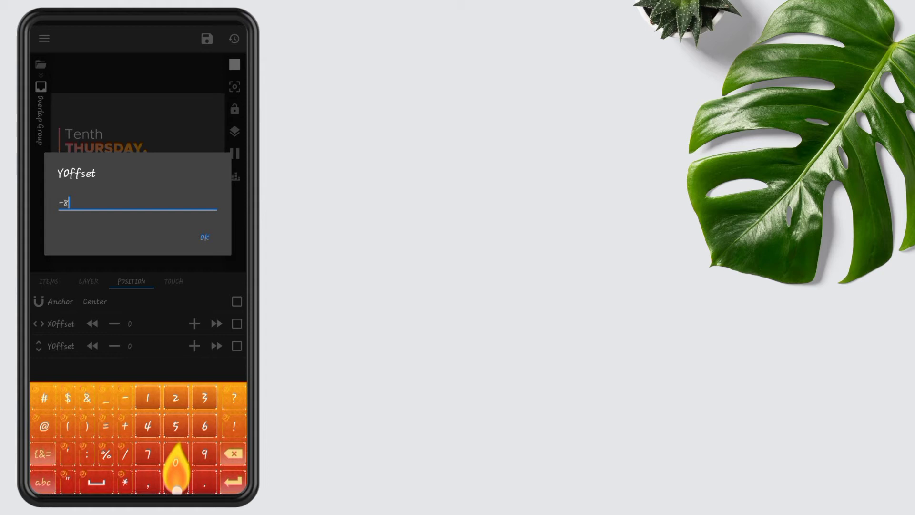
left_click(204, 237)
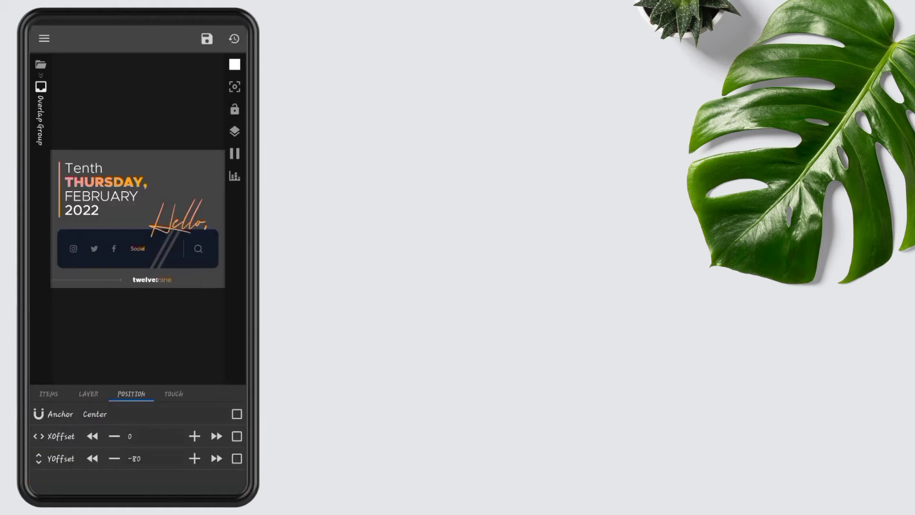
Set the widget's touch action to Disabled so taps are blocked
left_click(49, 394)
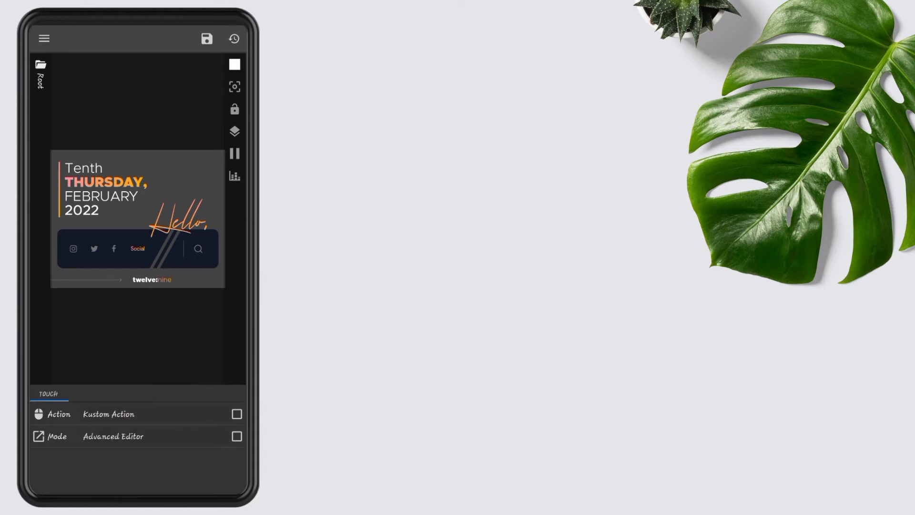
left_click(108, 414)
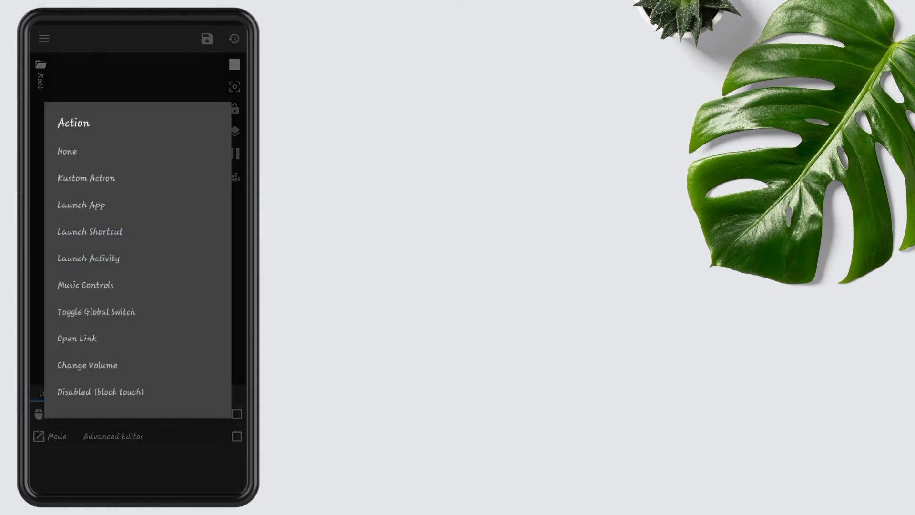
left_click(100, 392)
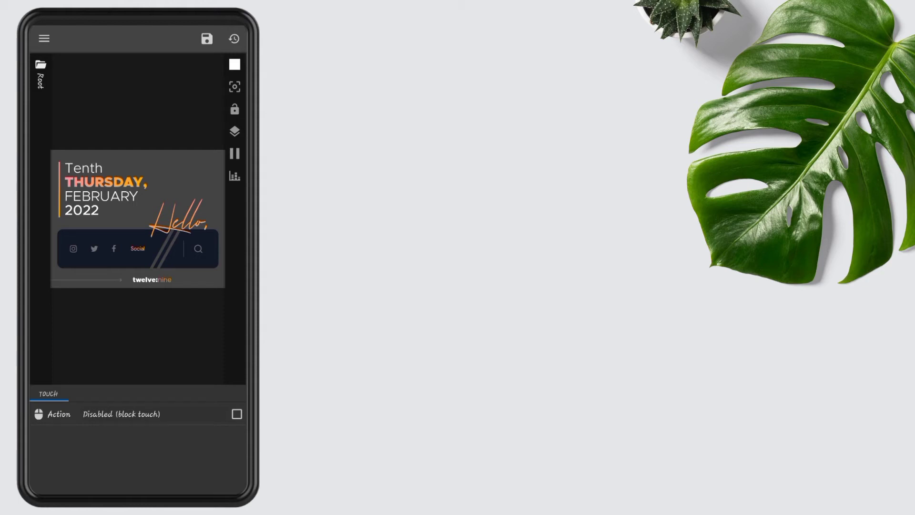
left_click(206, 38)
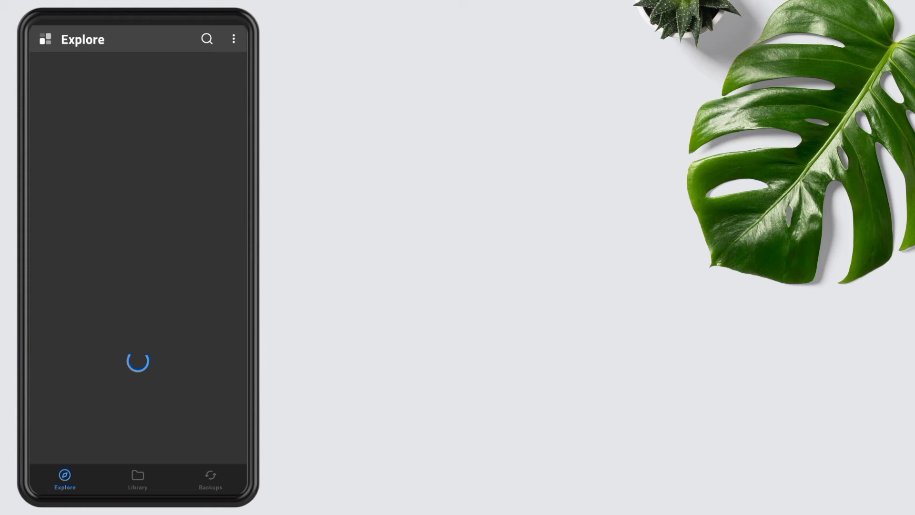
Search the preset catalogue for 111 and load the Battery, Time, Wifi and Day & Weather preset
left_click(207, 39)
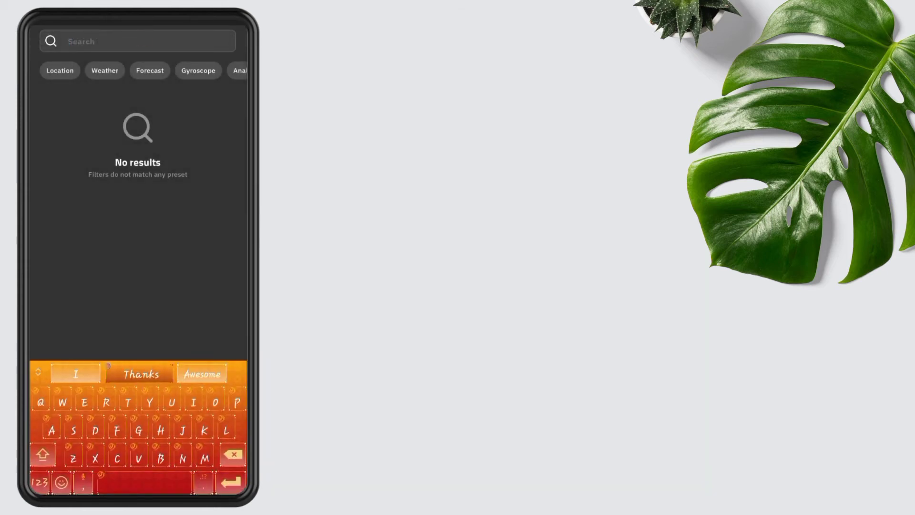
type("111")
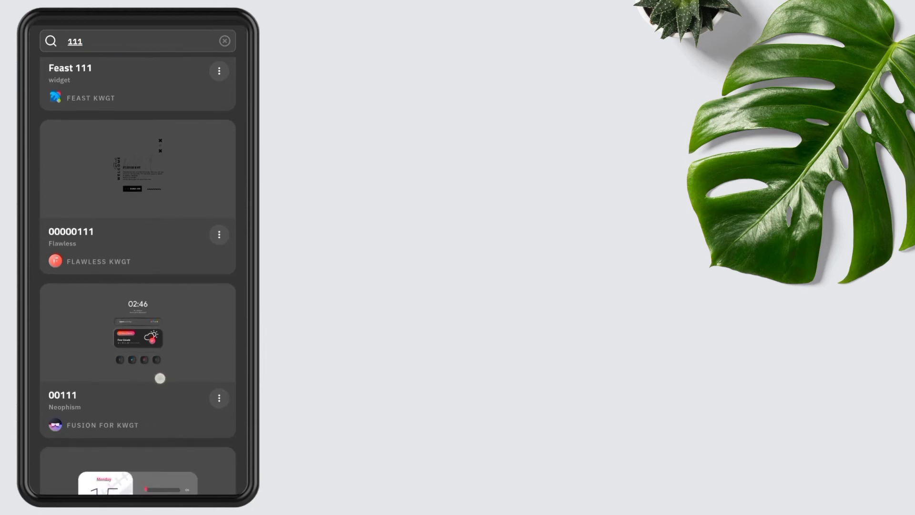
scroll("down", 3)
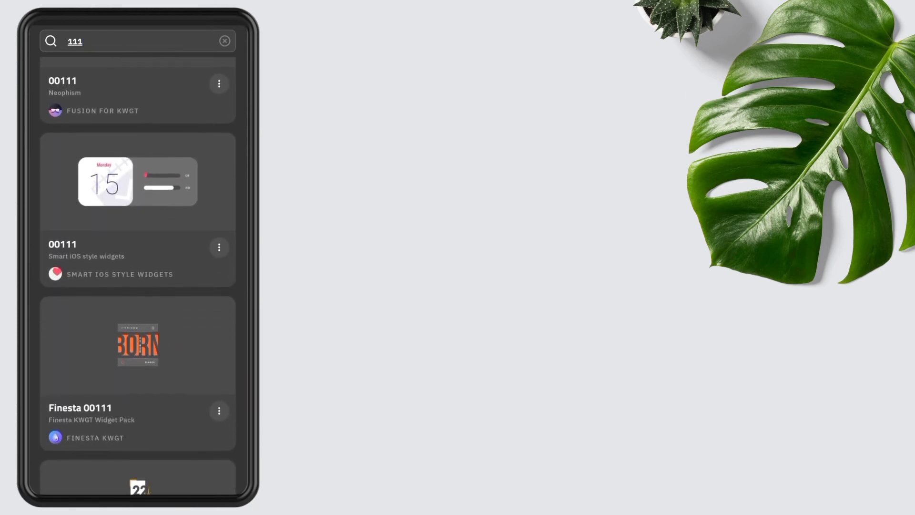
scroll("down", 3)
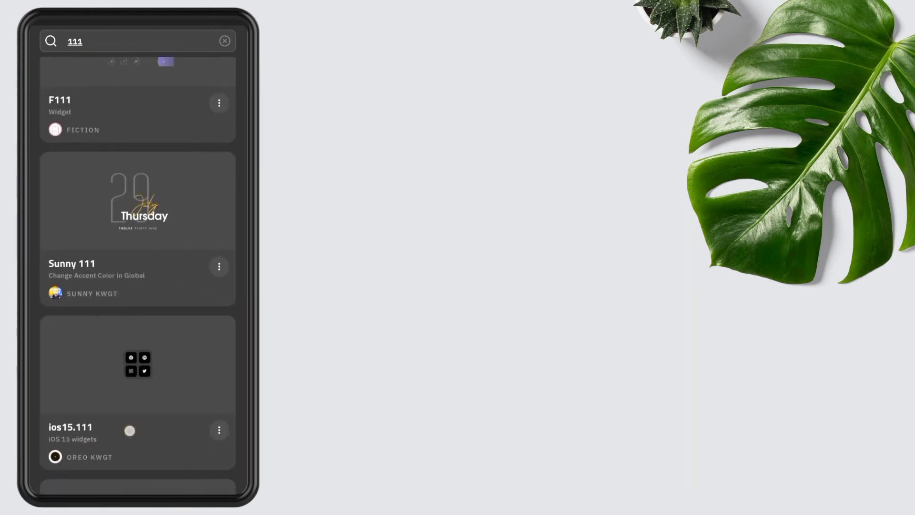
scroll("down", 3)
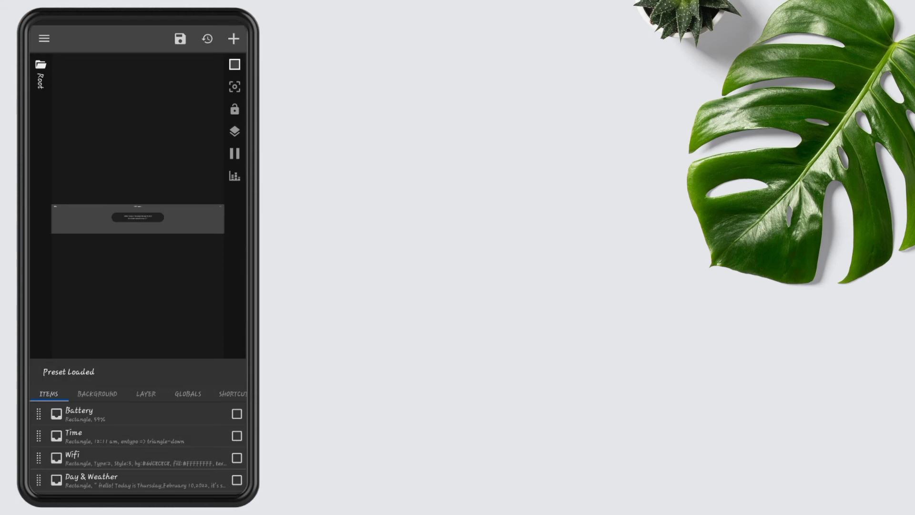
Set the widget's Layer scale to 110 so battery, time and wifi show
left_click(137, 393)
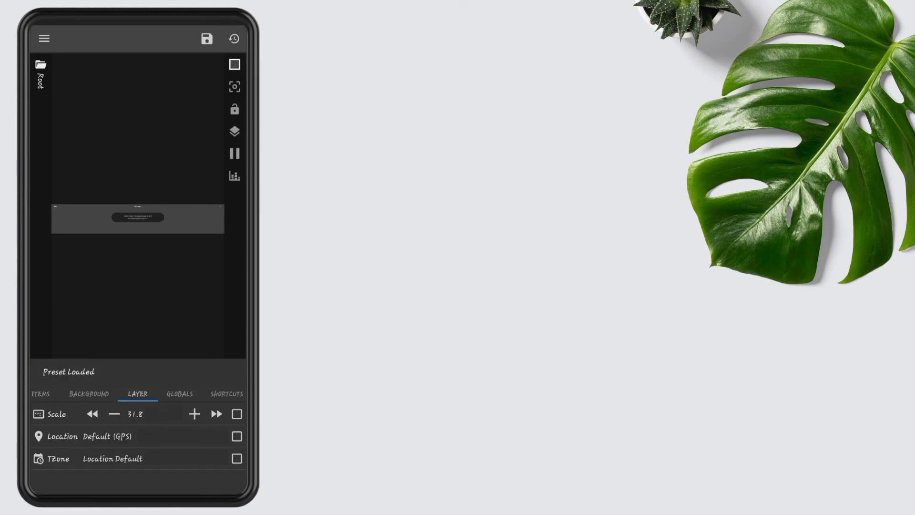
left_click(56, 413)
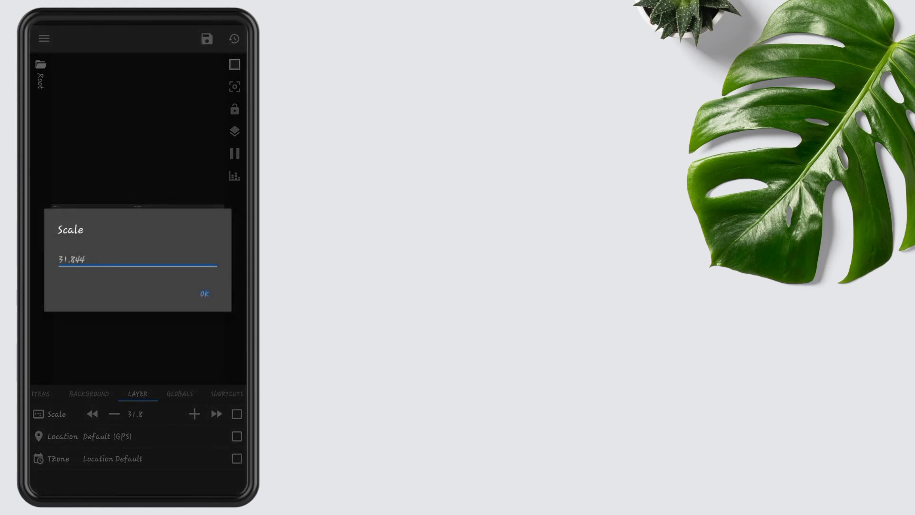
left_click(137, 259)
type("110")
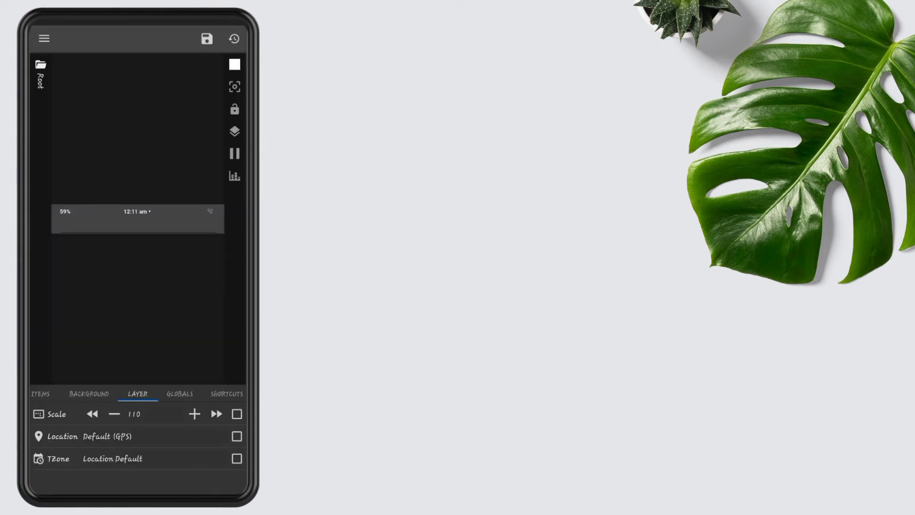
Give the Wifi item a near-white background colour
left_click(40, 393)
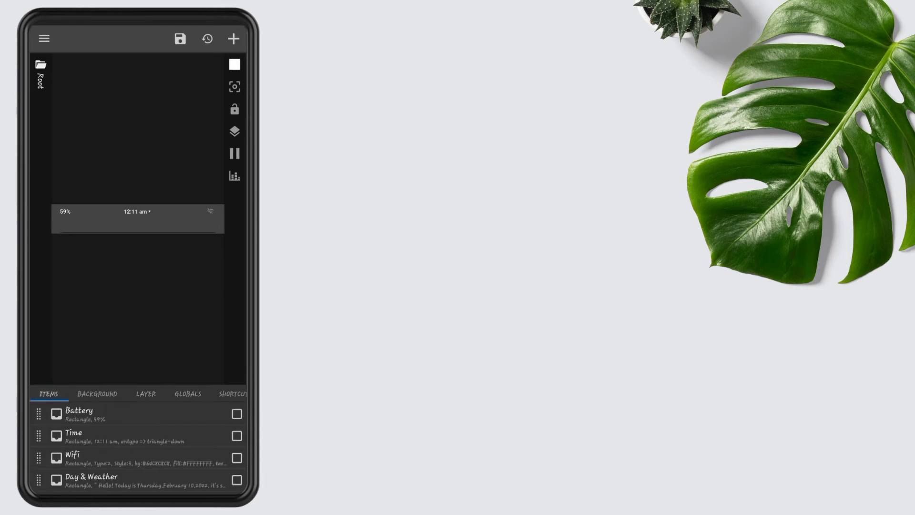
left_click(236, 479)
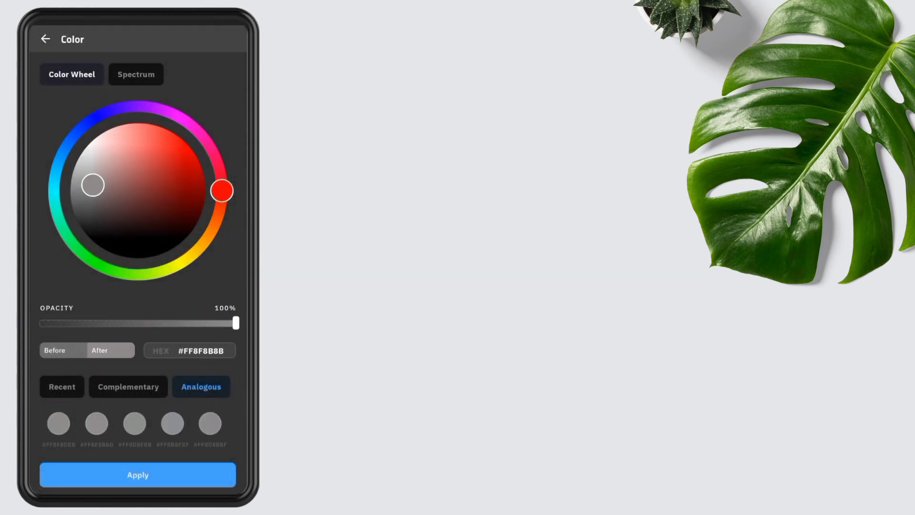
left_click_drag(93, 184, 91, 145)
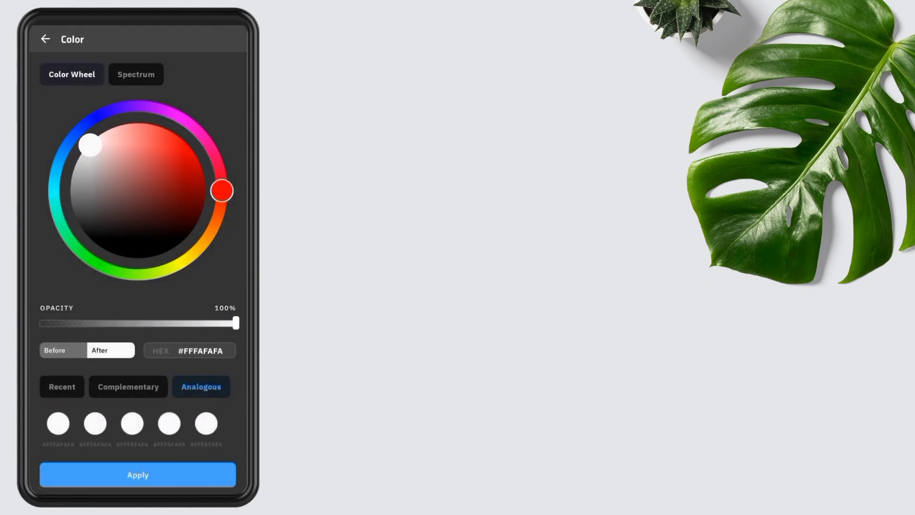
left_click(137, 474)
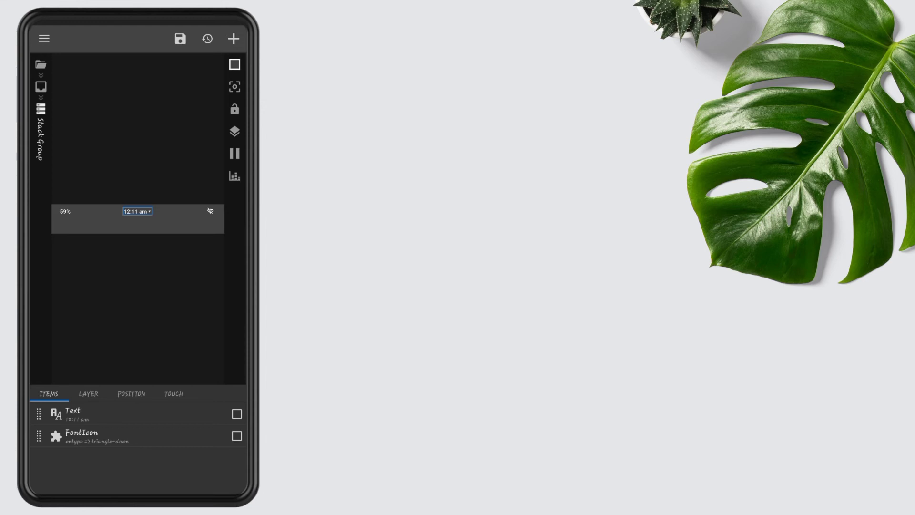
Set the Time text to $wf(cond,0)$ $wi(temp)$°$wi(tempu)$ with an Uppercase filter, reading LIGHT RAIN 15°C
left_click(56, 415)
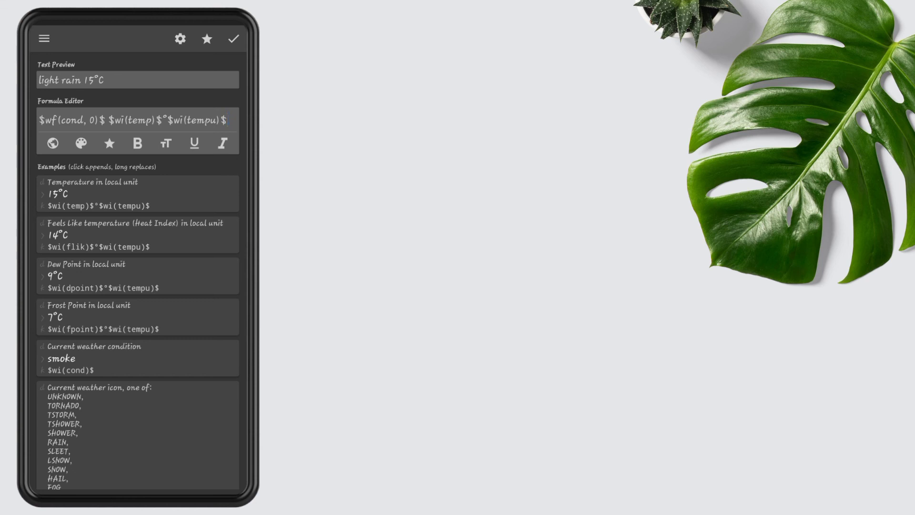
left_click(232, 38)
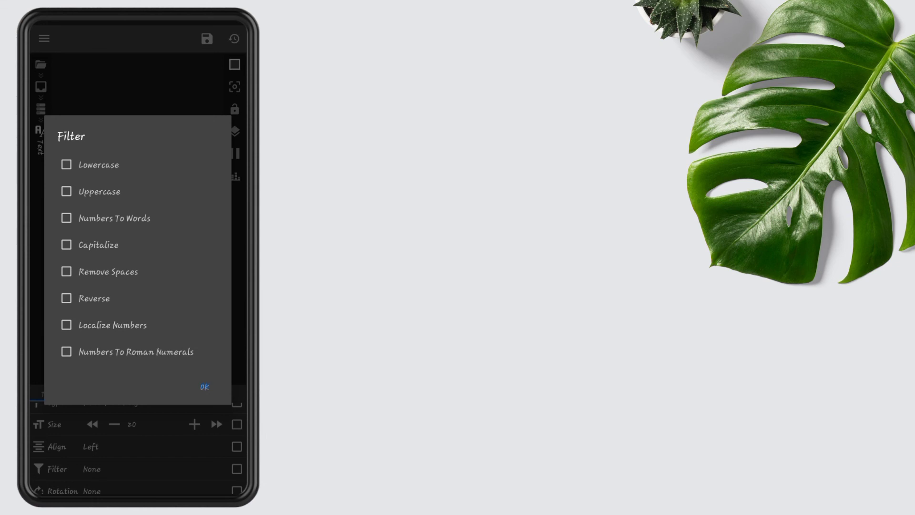
left_click(66, 191)
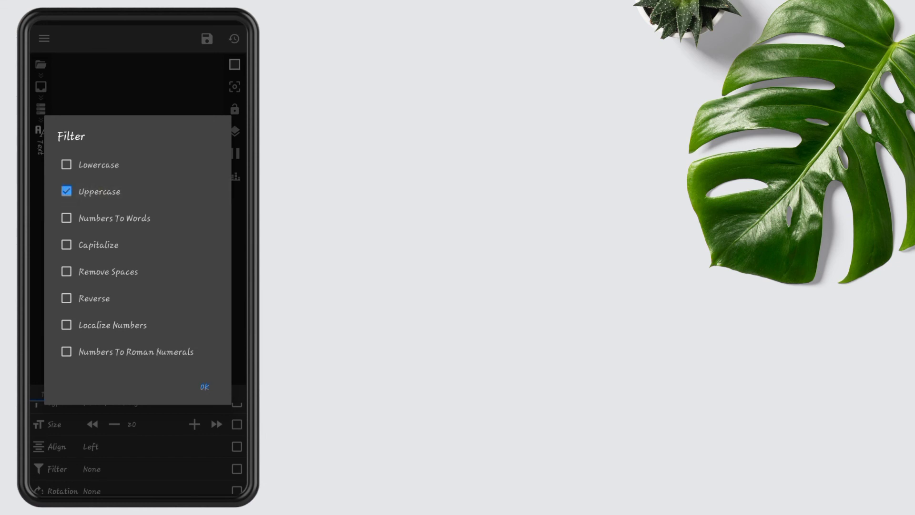
left_click(204, 386)
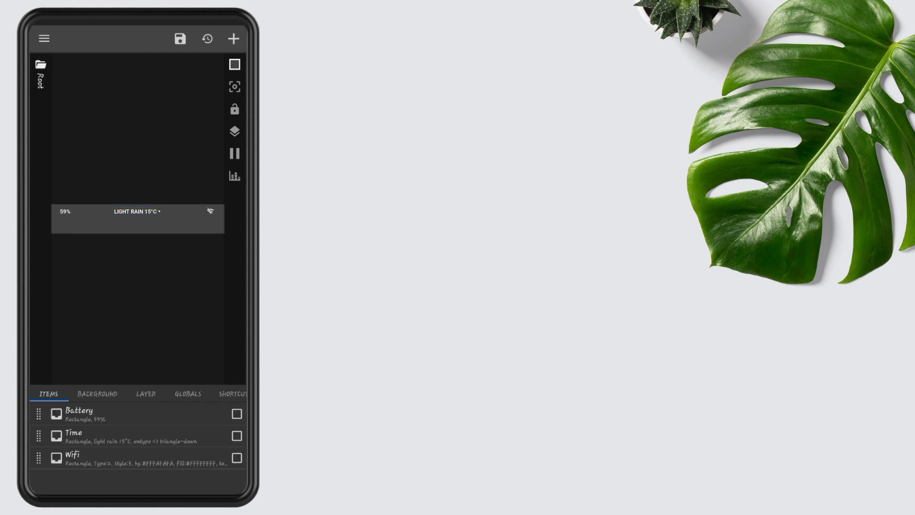
Set the widget's tap behaviour, then return to Nova and scroll the app drawer
left_click(227, 392)
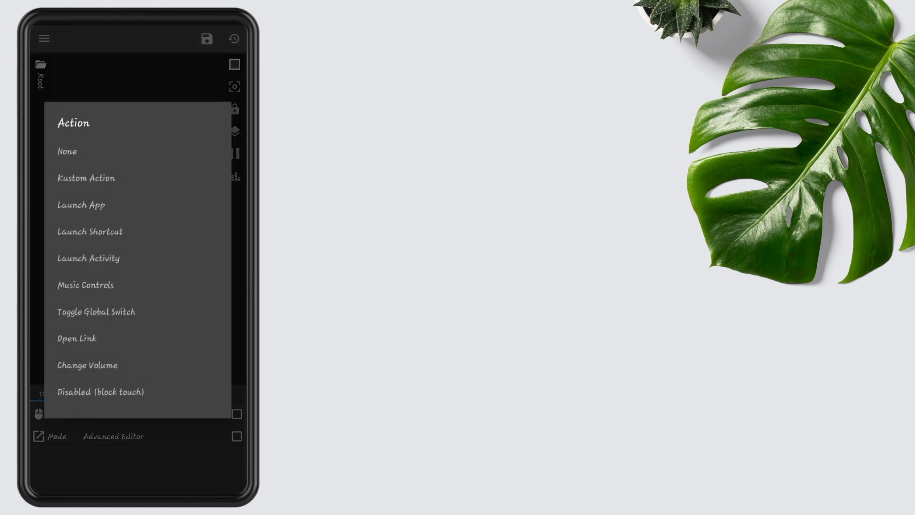
left_click(100, 392)
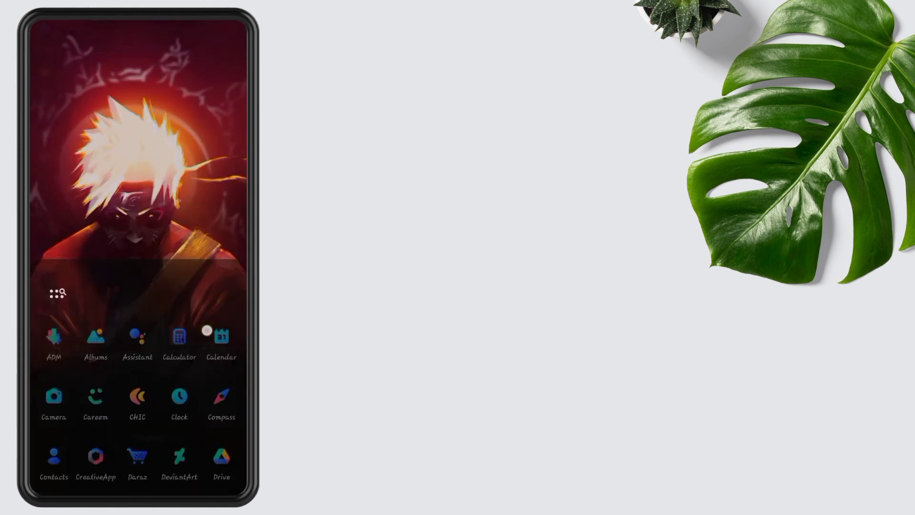
scroll("down", 3)
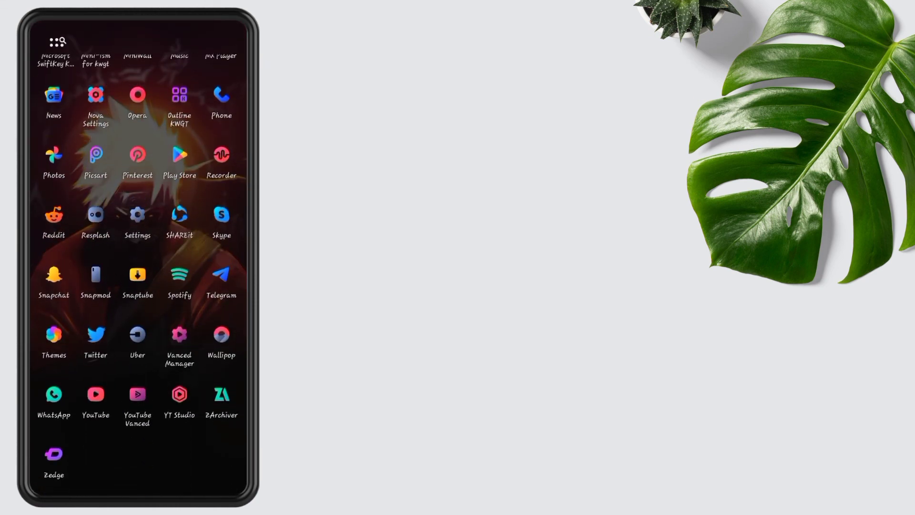
scroll("down", 3)
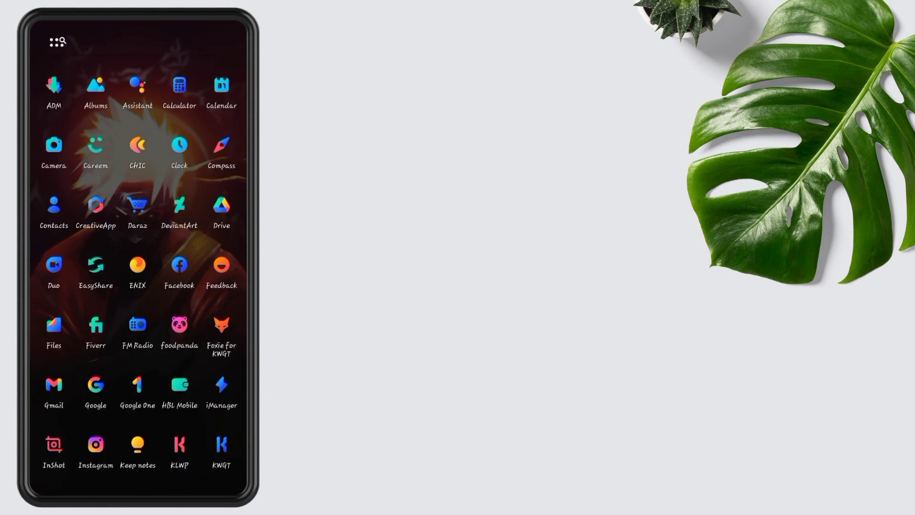